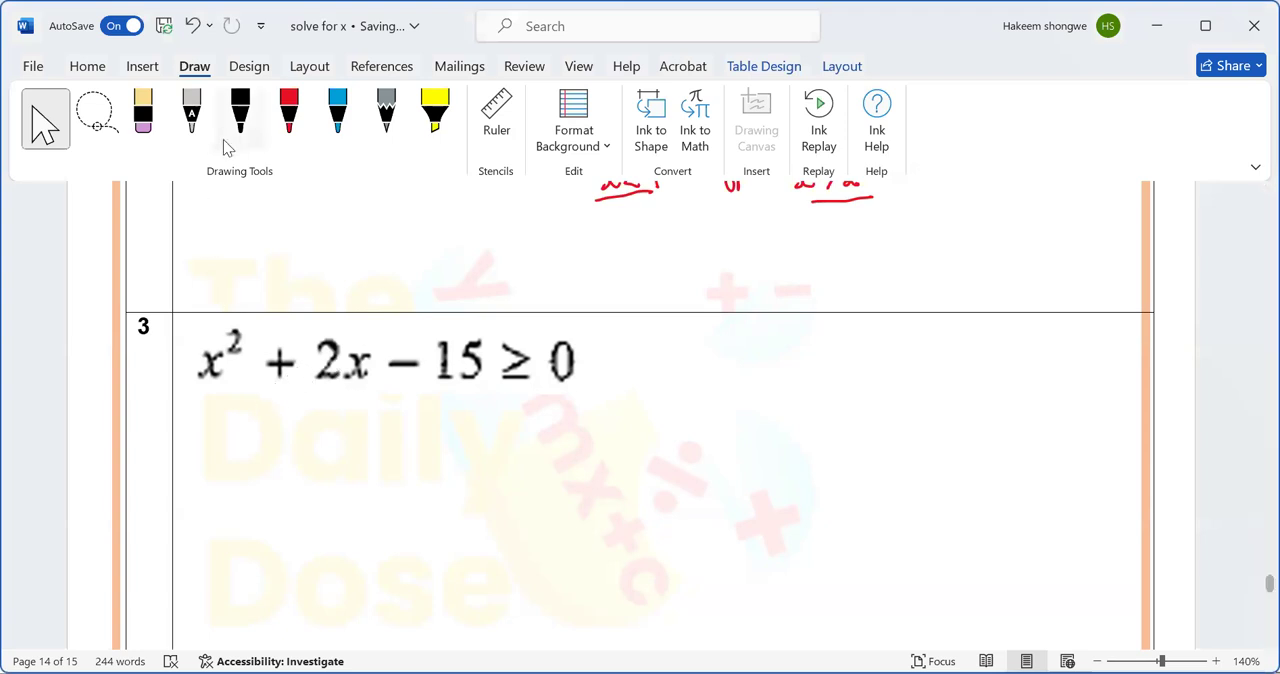
Handwrite 'x² + 2x − 15 = 0' in black ink beneath problem 3
click(240, 110)
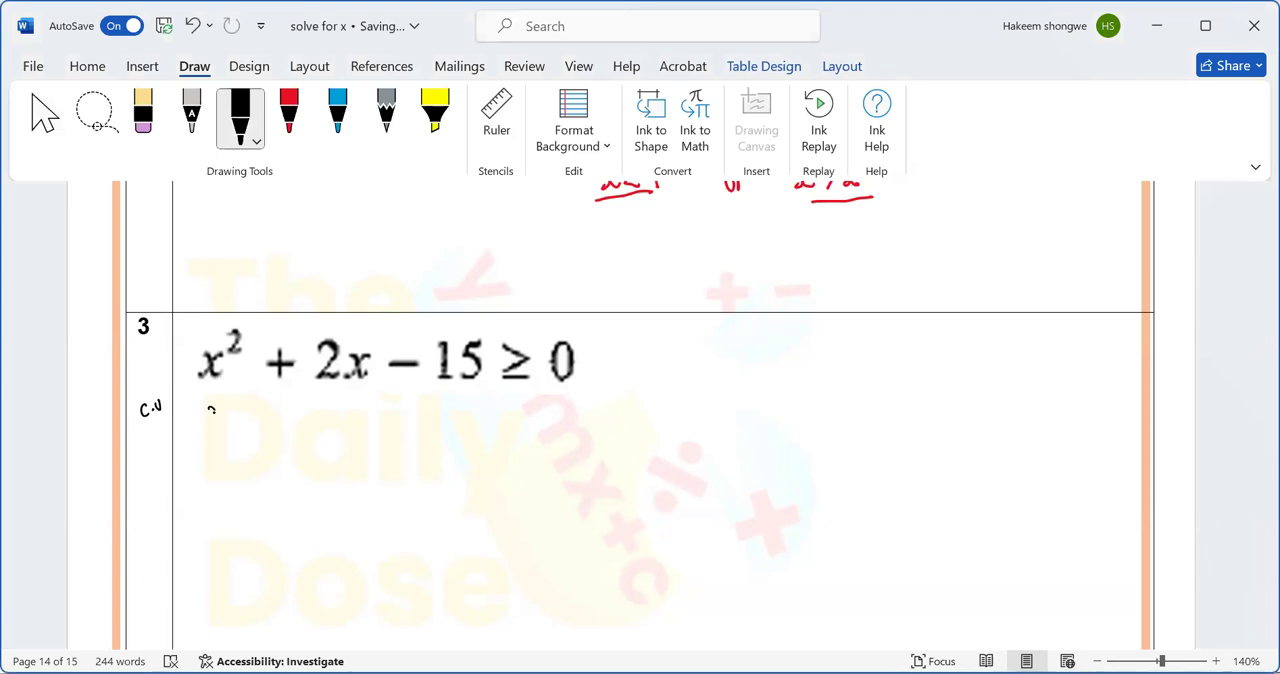
drag(205, 415, 270, 405)
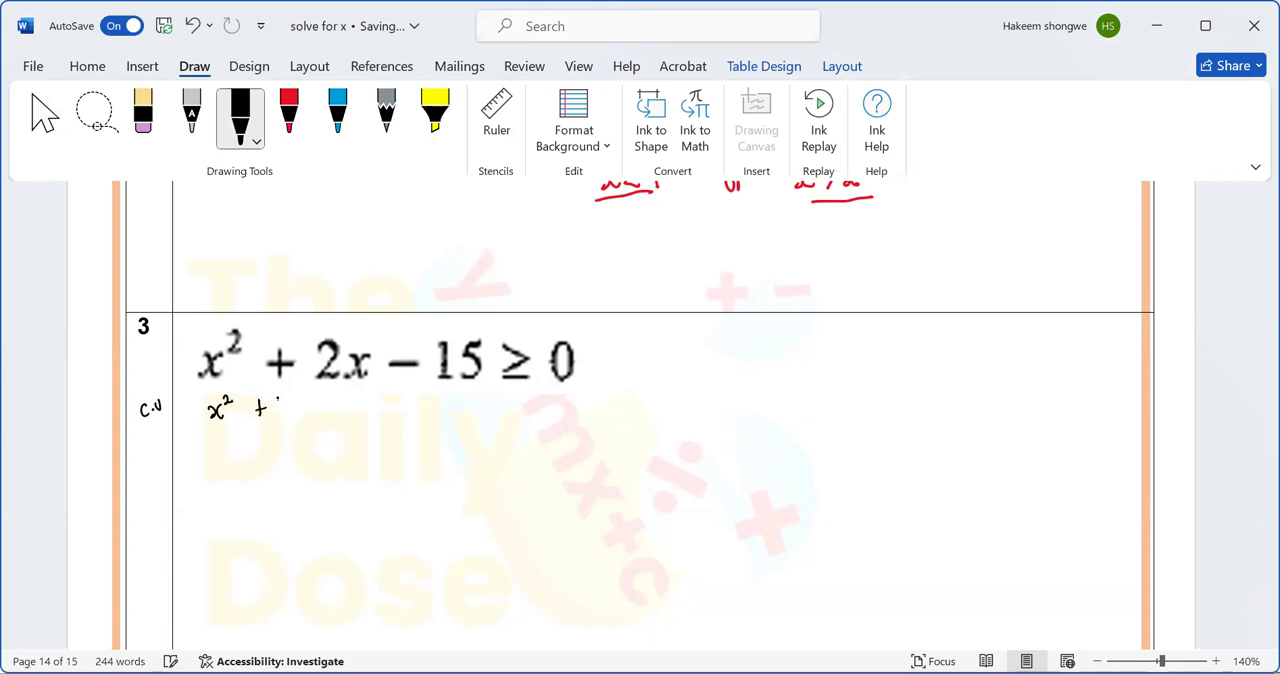
drag(260, 410, 350, 410)
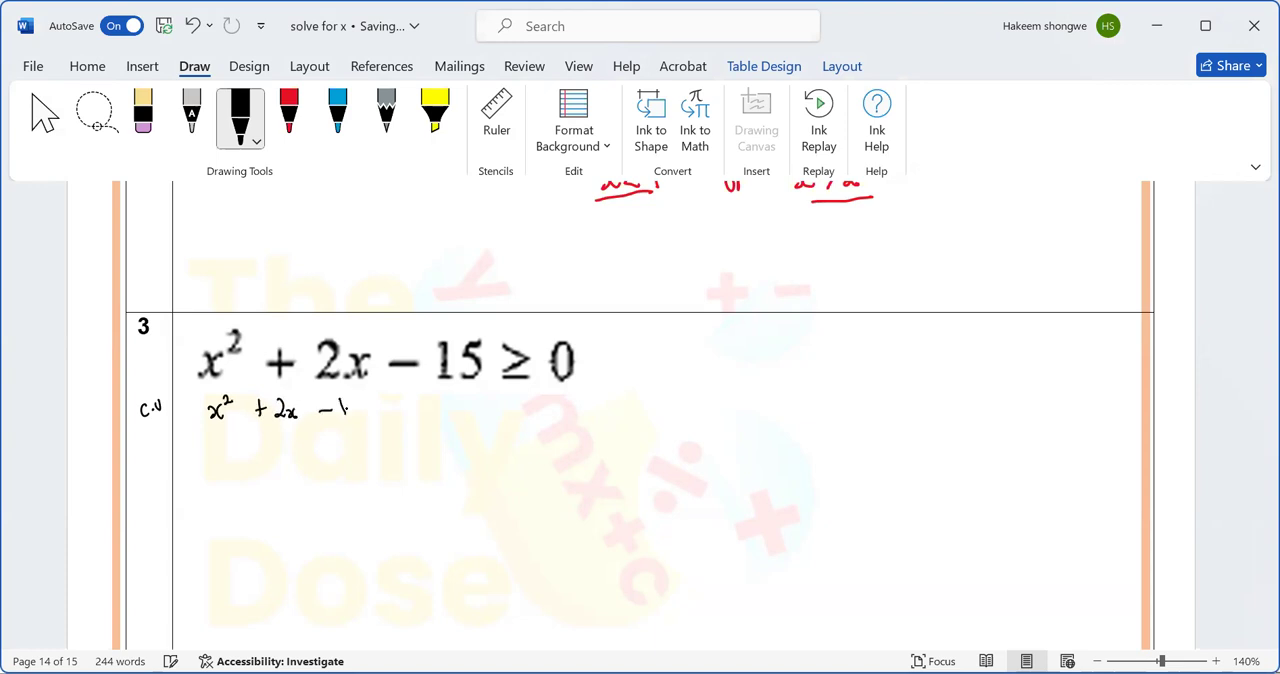
drag(345, 405, 400, 410)
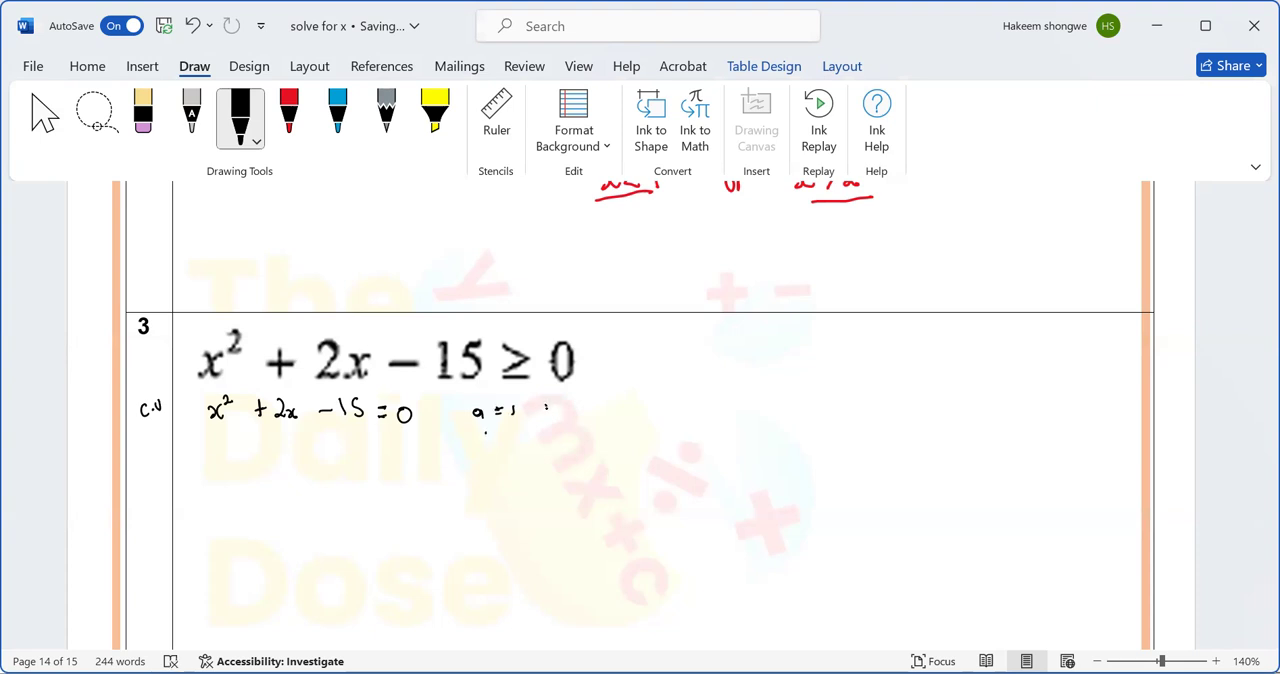
Ink the coefficients b = 2 and c = −15, then begin 'x =' below
drag(548, 415, 558, 405)
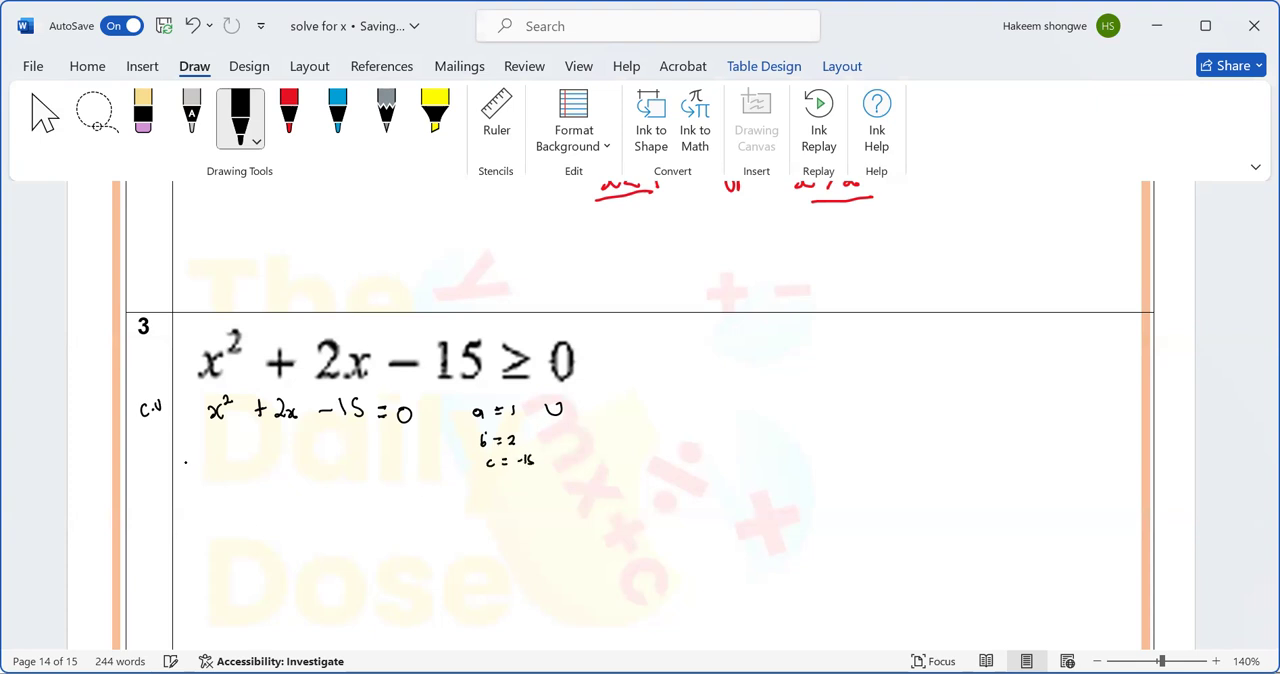
drag(185, 470, 215, 470)
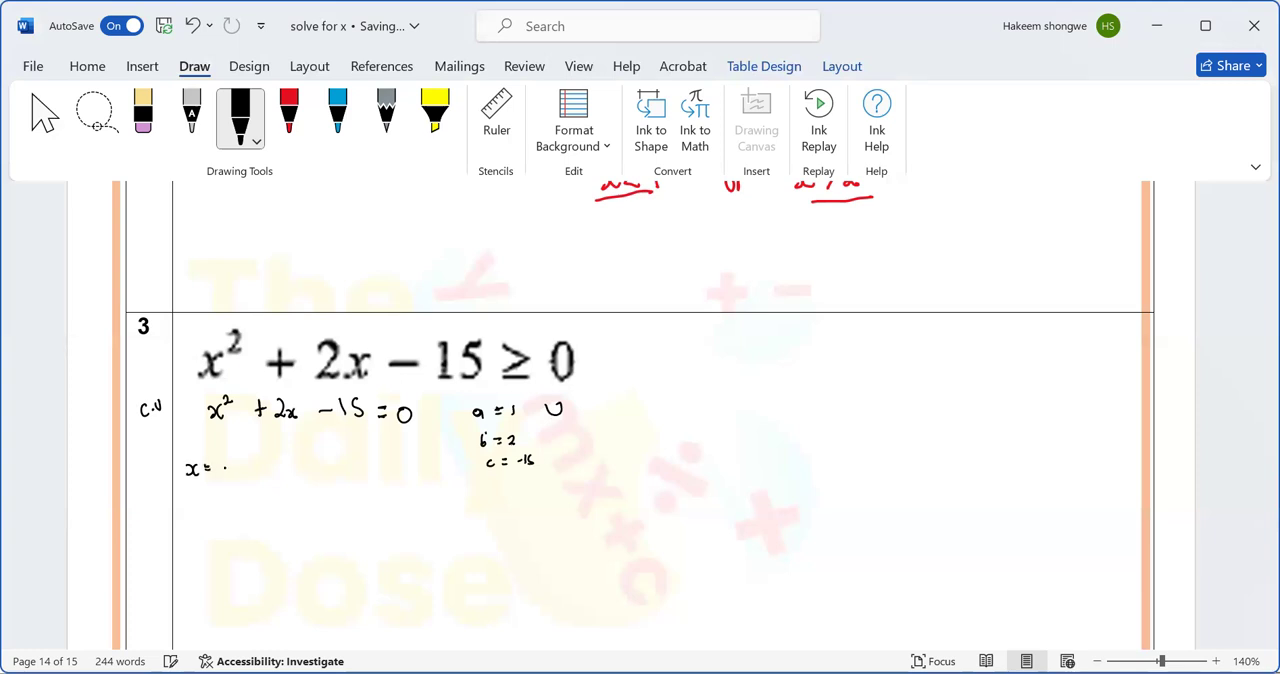
Ink x = (−(2) ± √((2)² − 4(1)(−15)))/2(1) below the coefficients
drag(225, 465, 250, 465)
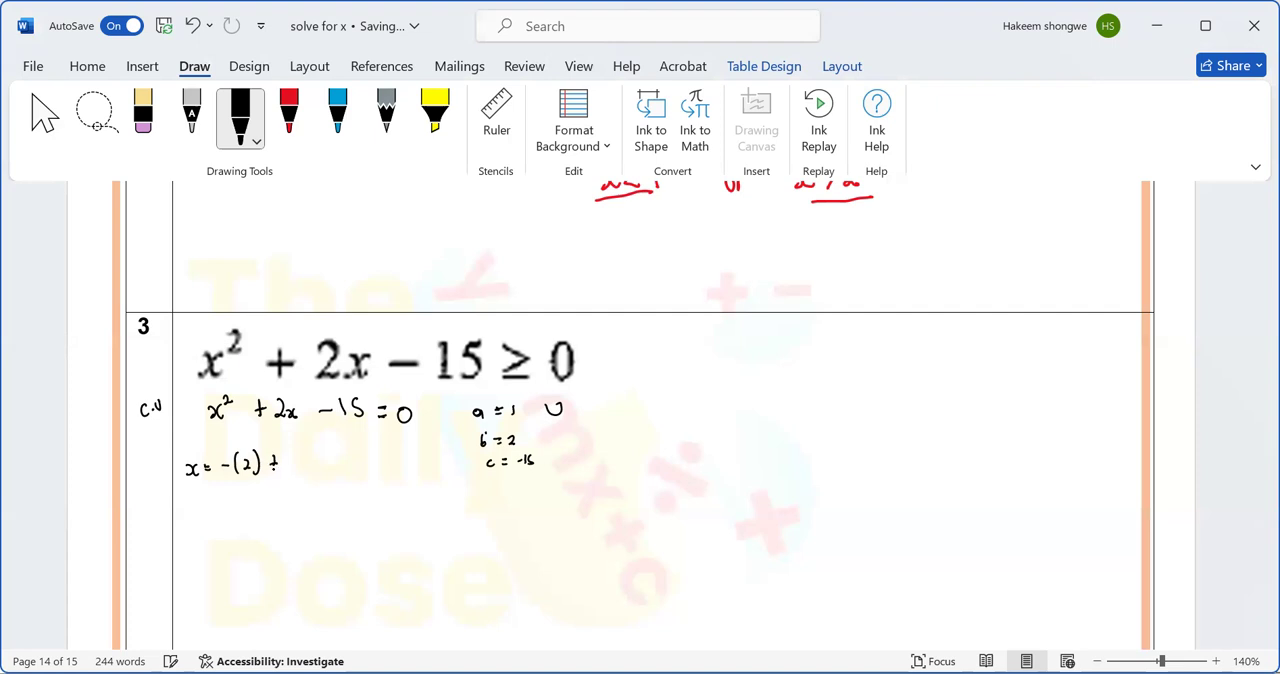
click(282, 462)
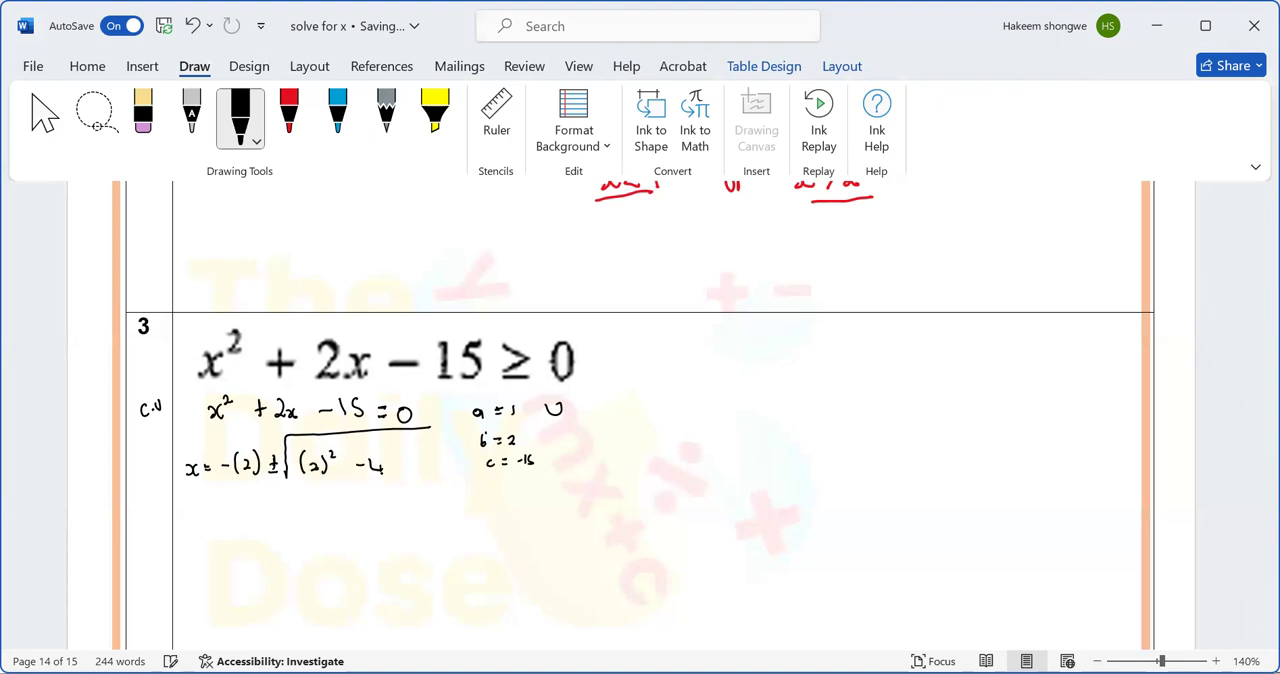
drag(390, 465, 405, 465)
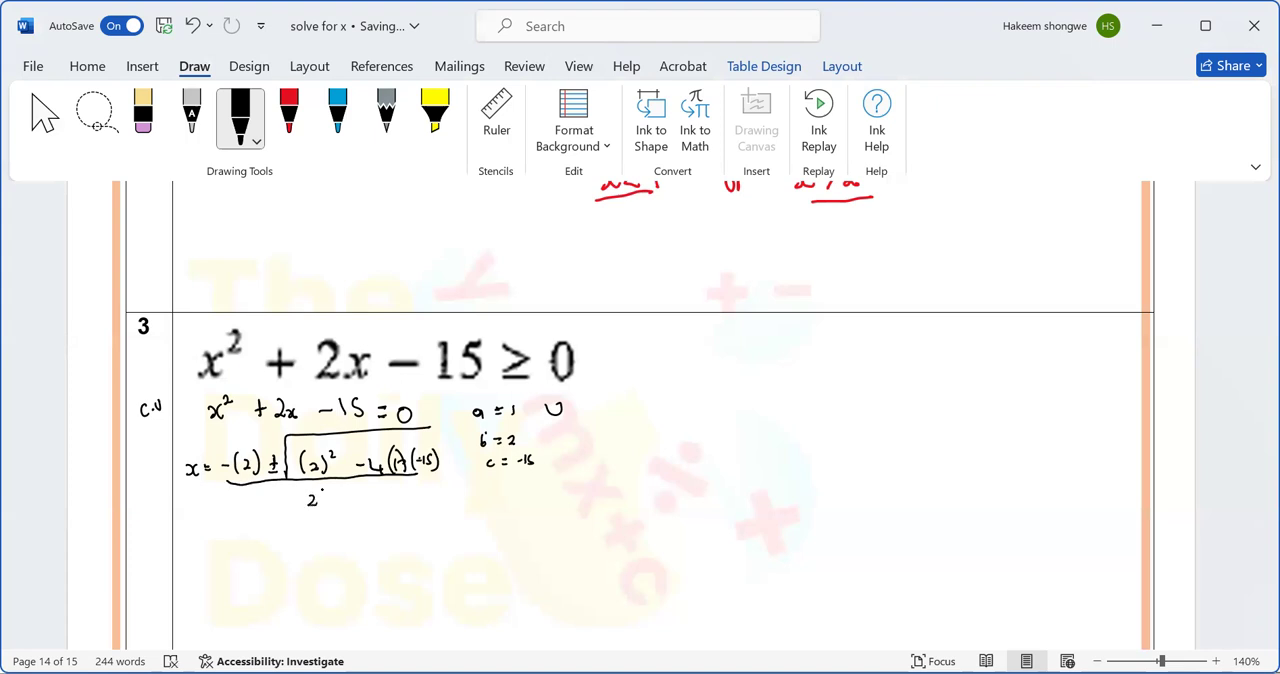
drag(320, 500, 345, 500)
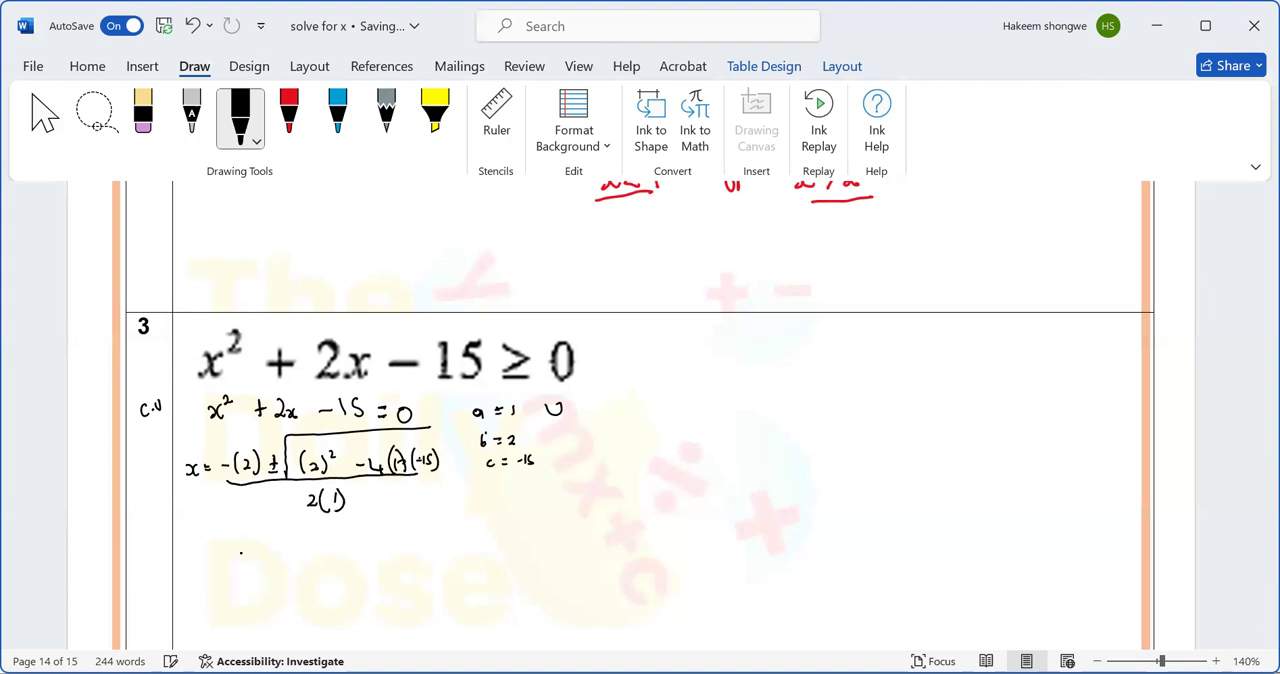
drag(225, 555, 245, 557)
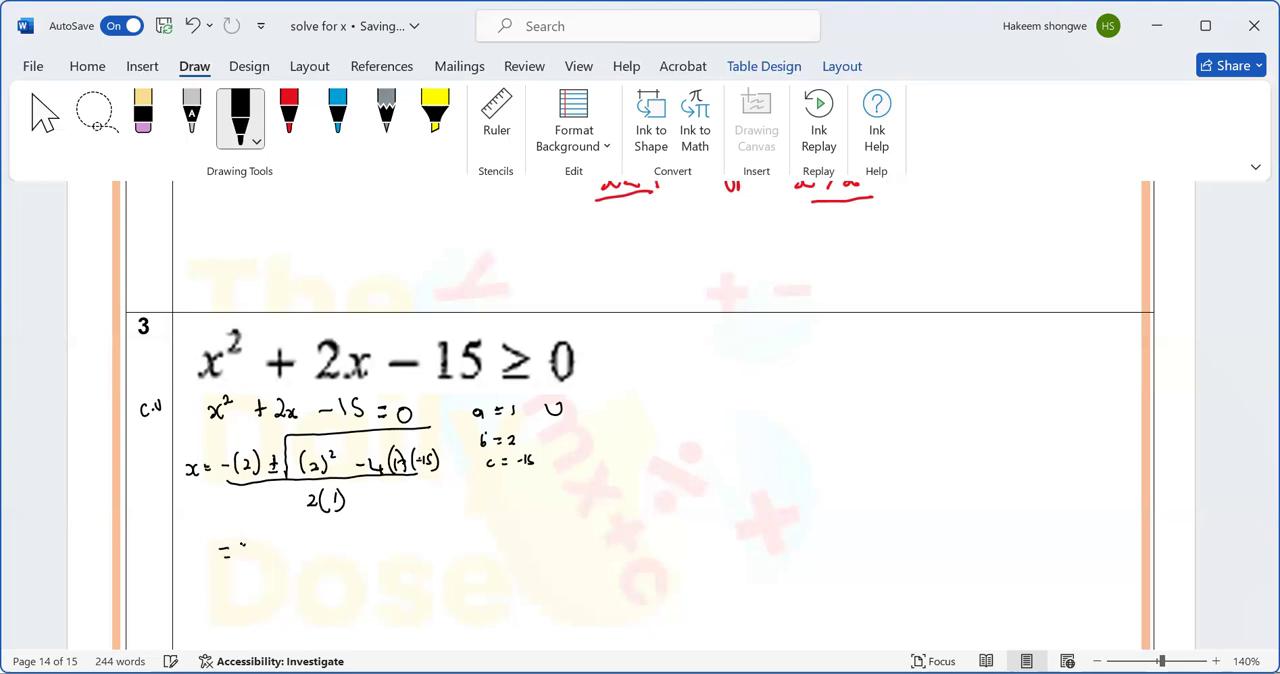
Ink the roots 'x = 3' and 'x = −5', and start an axis stroke to the right
drag(230, 552, 255, 560)
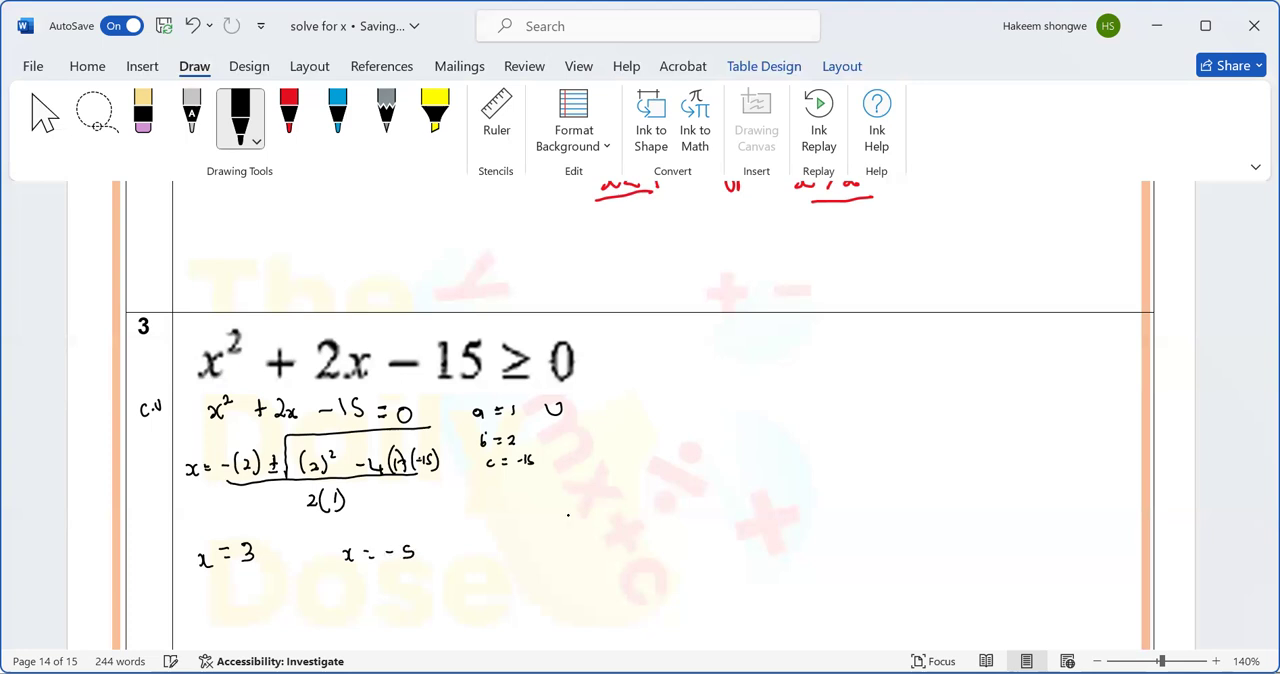
drag(550, 538, 595, 530)
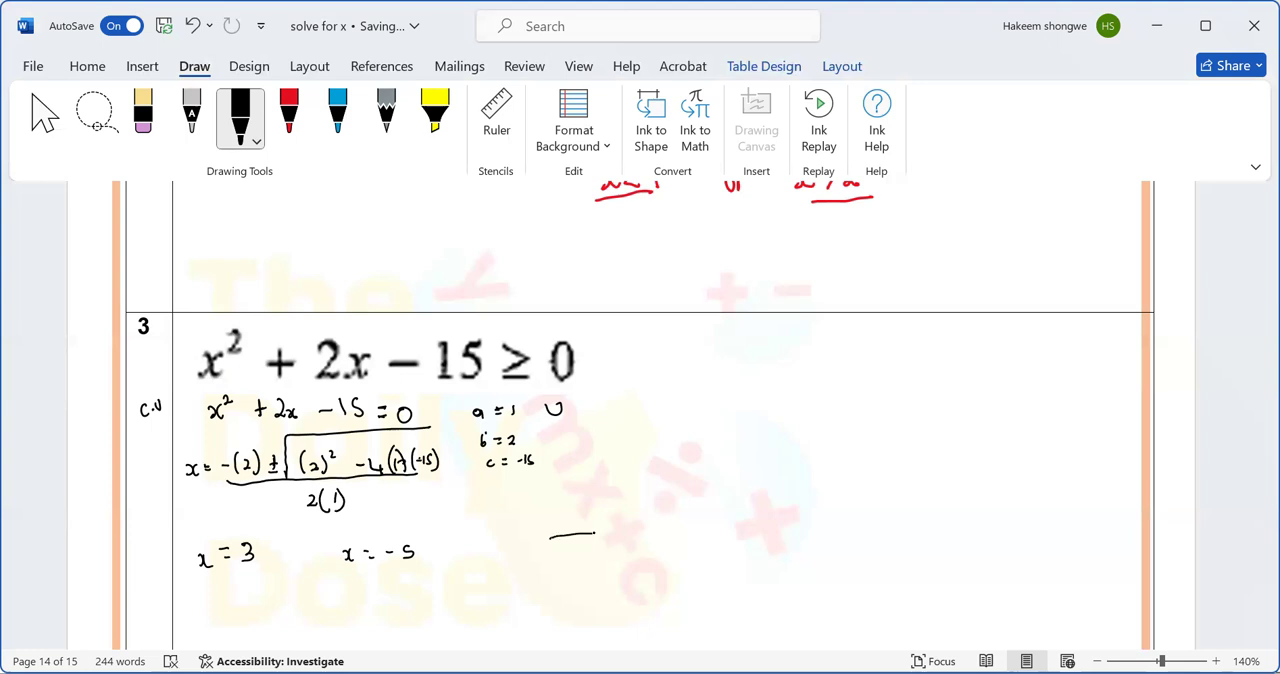
Sketch an x-axis with ticks labelled −5 and 3 and a U-shaped parabola through them
drag(550, 535, 727, 525)
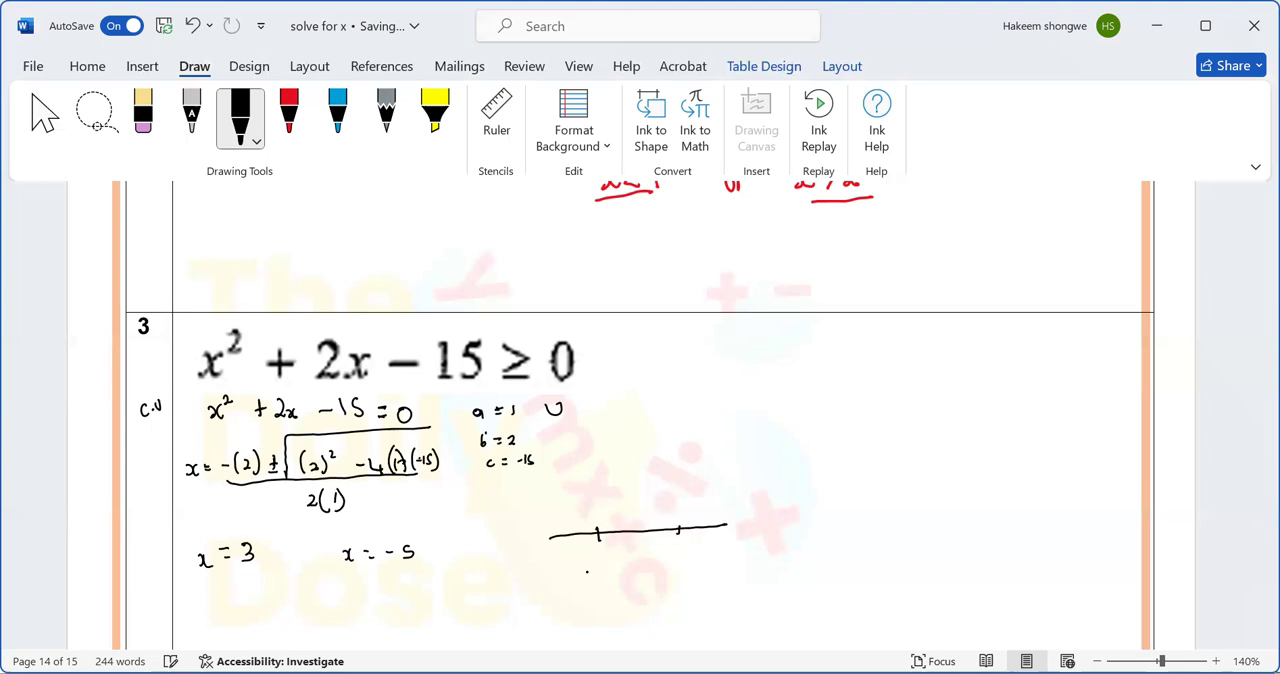
drag(585, 560, 612, 565)
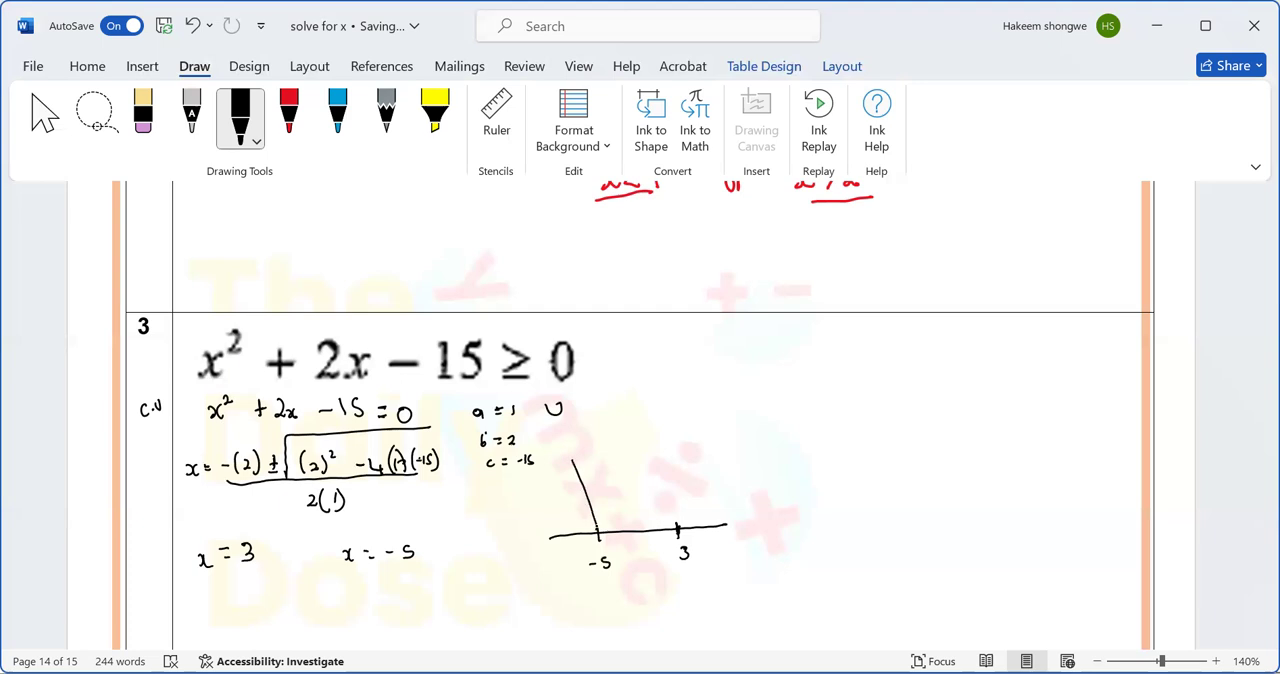
drag(592, 520, 675, 545)
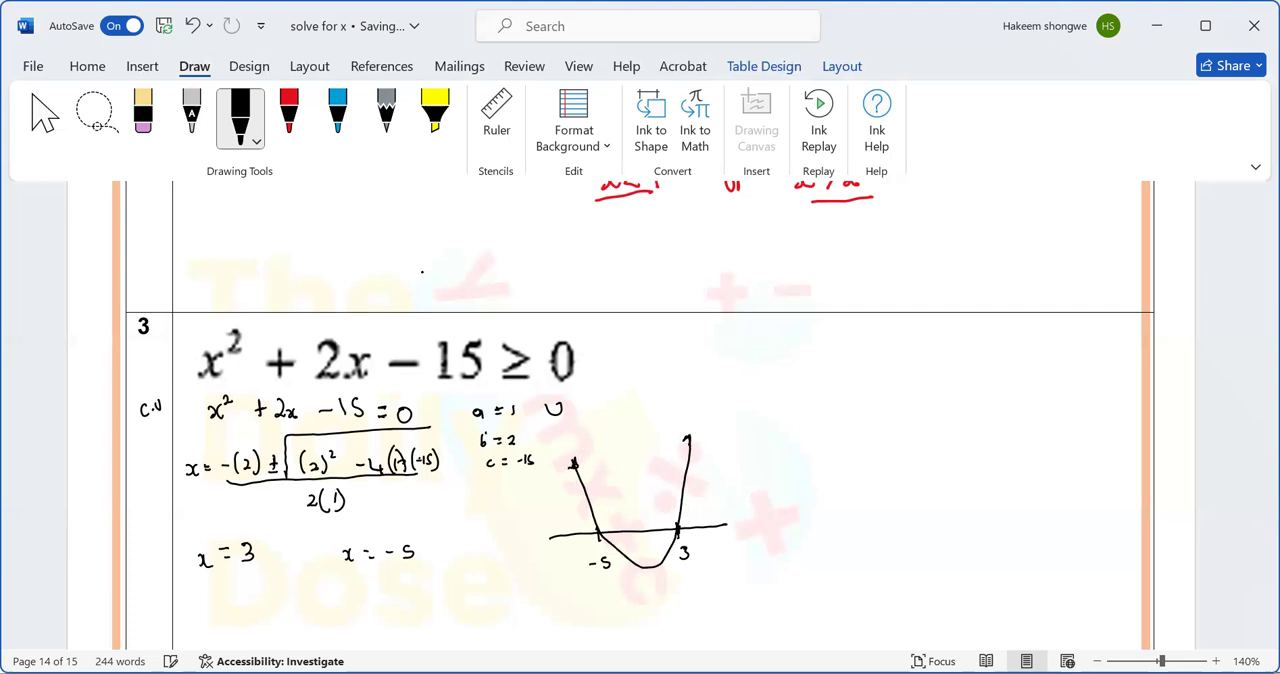
click(337, 112)
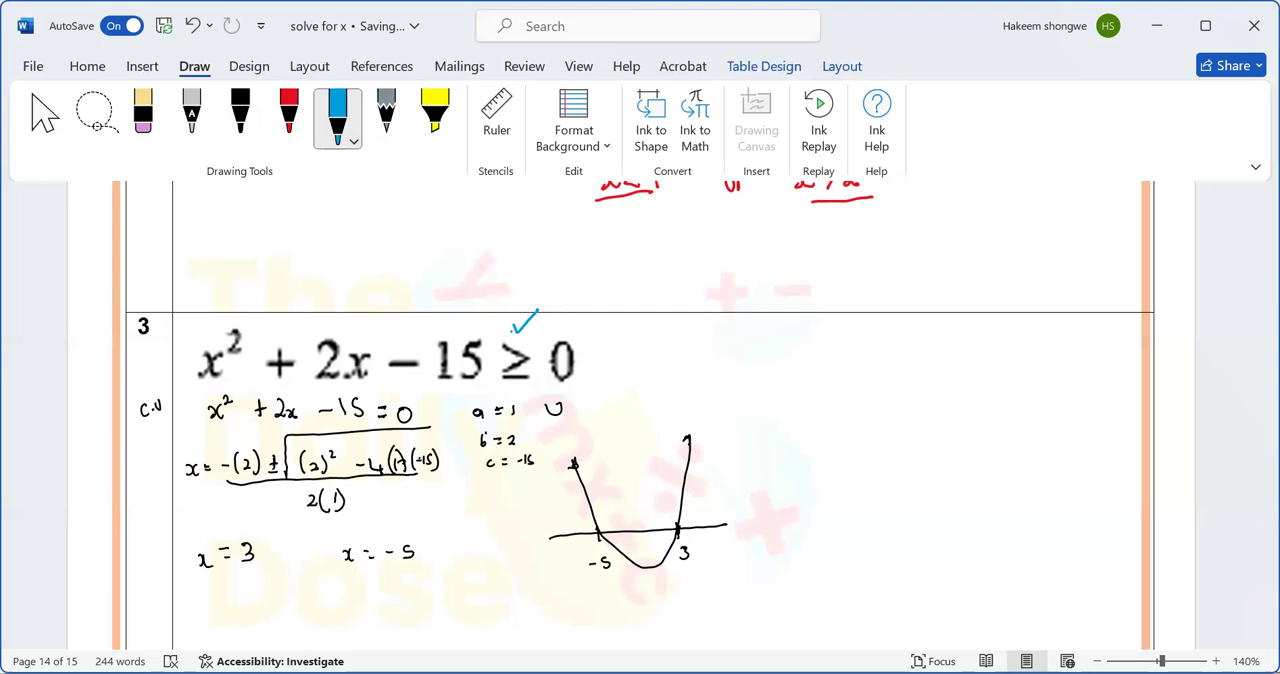
Draw a blue check and the note 'above line' over the ≥ sign
drag(468, 320, 515, 320)
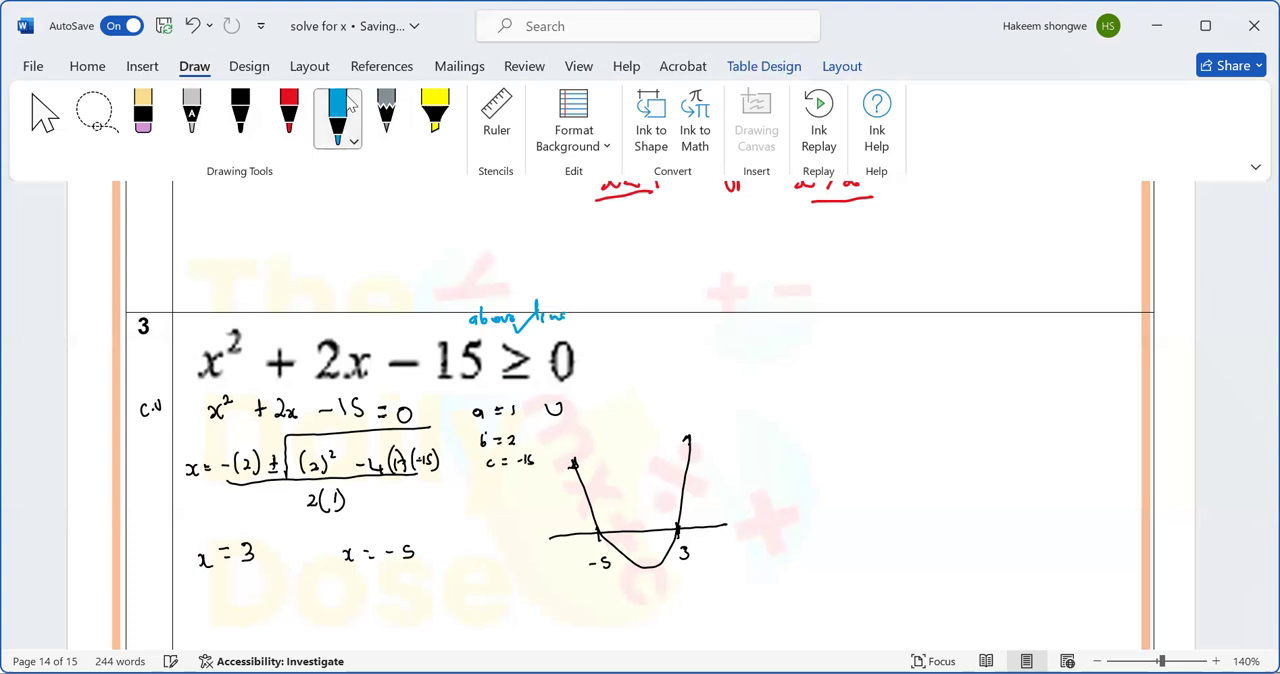
click(434, 115)
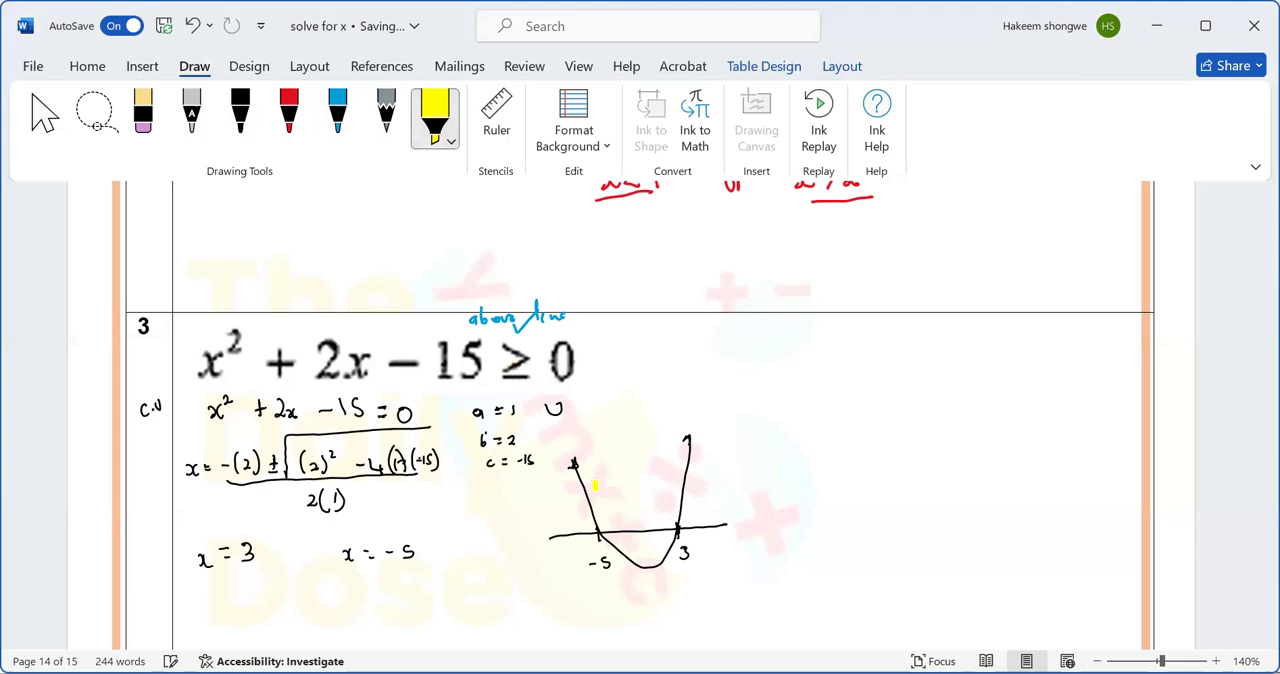
Trace yellow highlighter over the branch left of −5 and the branch right of 3
drag(573, 460, 595, 520)
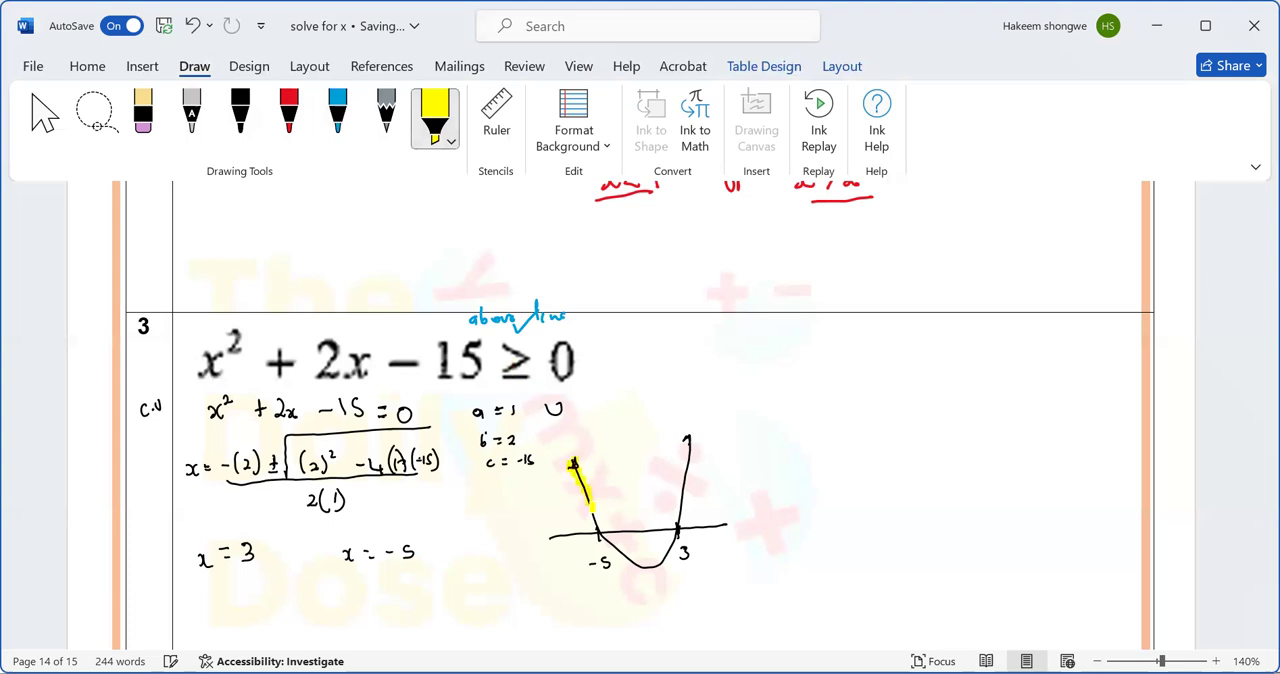
drag(575, 465, 600, 535)
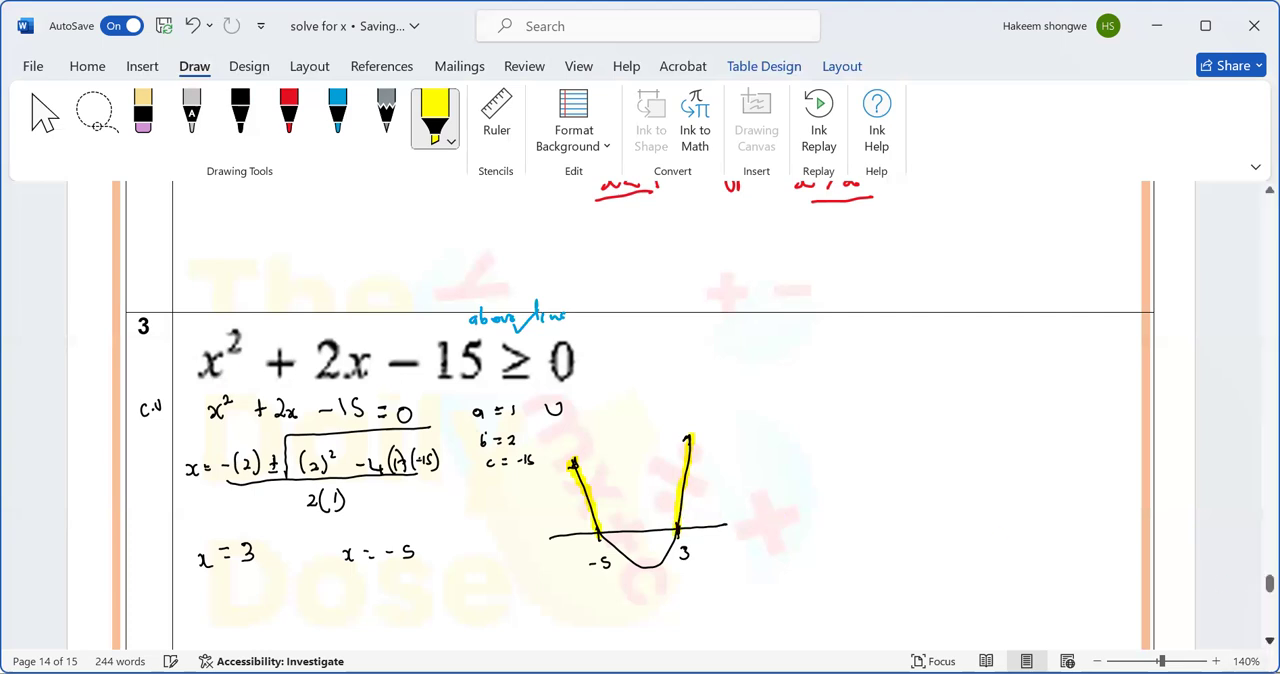
In black ink, add arrows by both branches and write 'x ≤ −5 or x ≥'
scroll(down, 3)
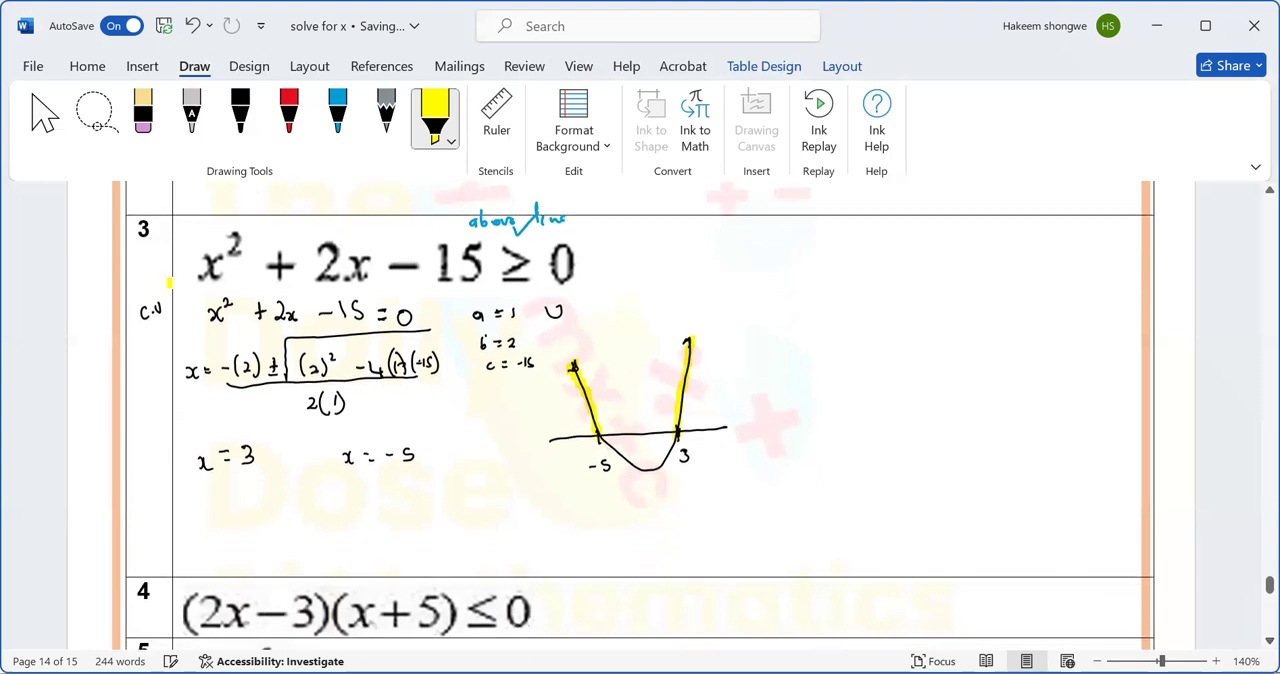
click(240, 112)
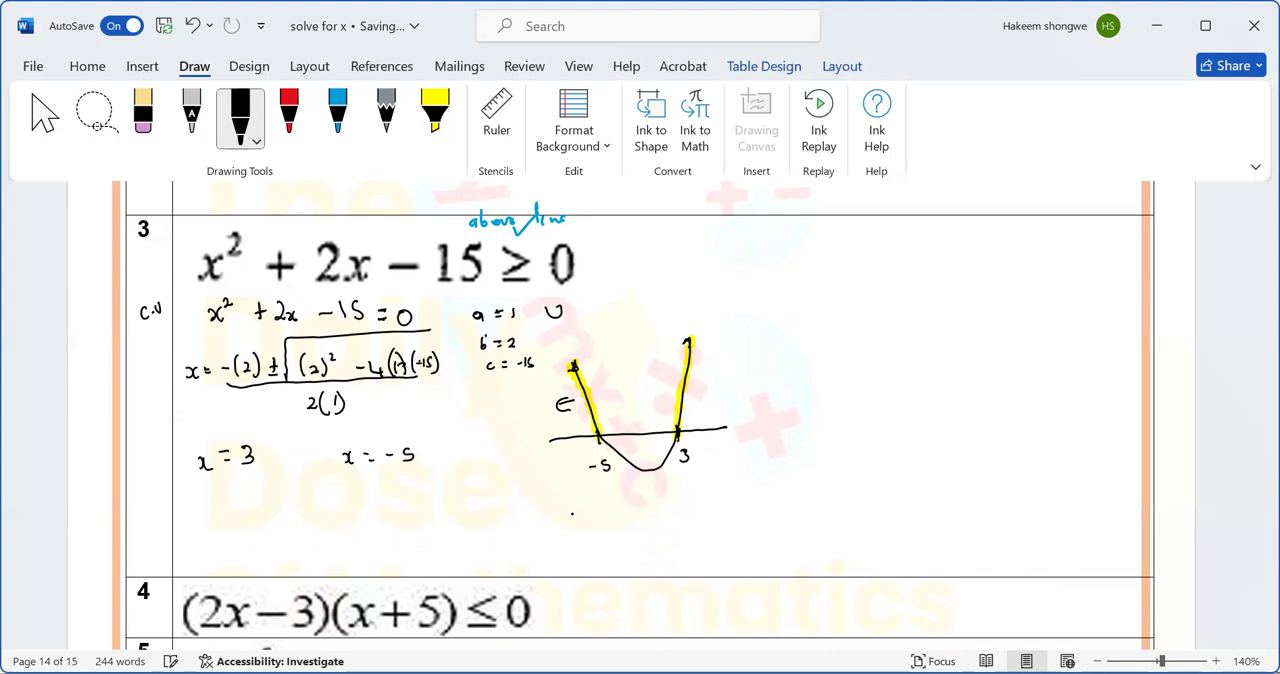
drag(568, 520, 605, 523)
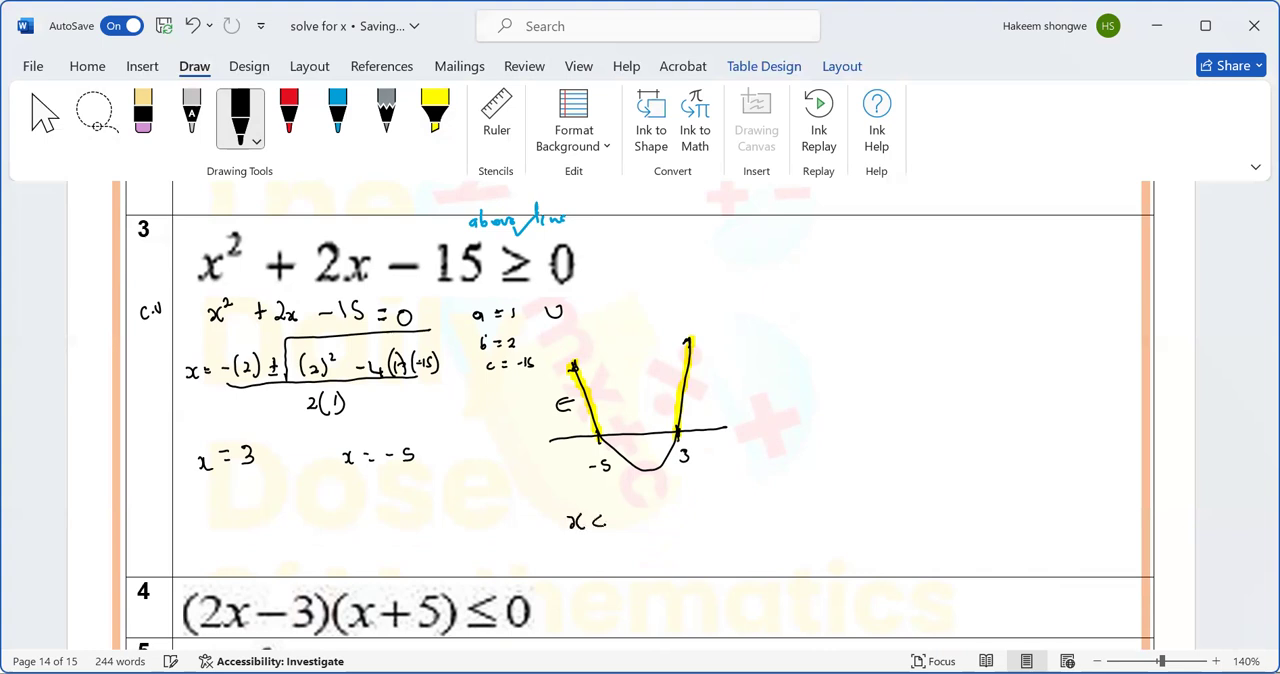
drag(615, 521, 628, 521)
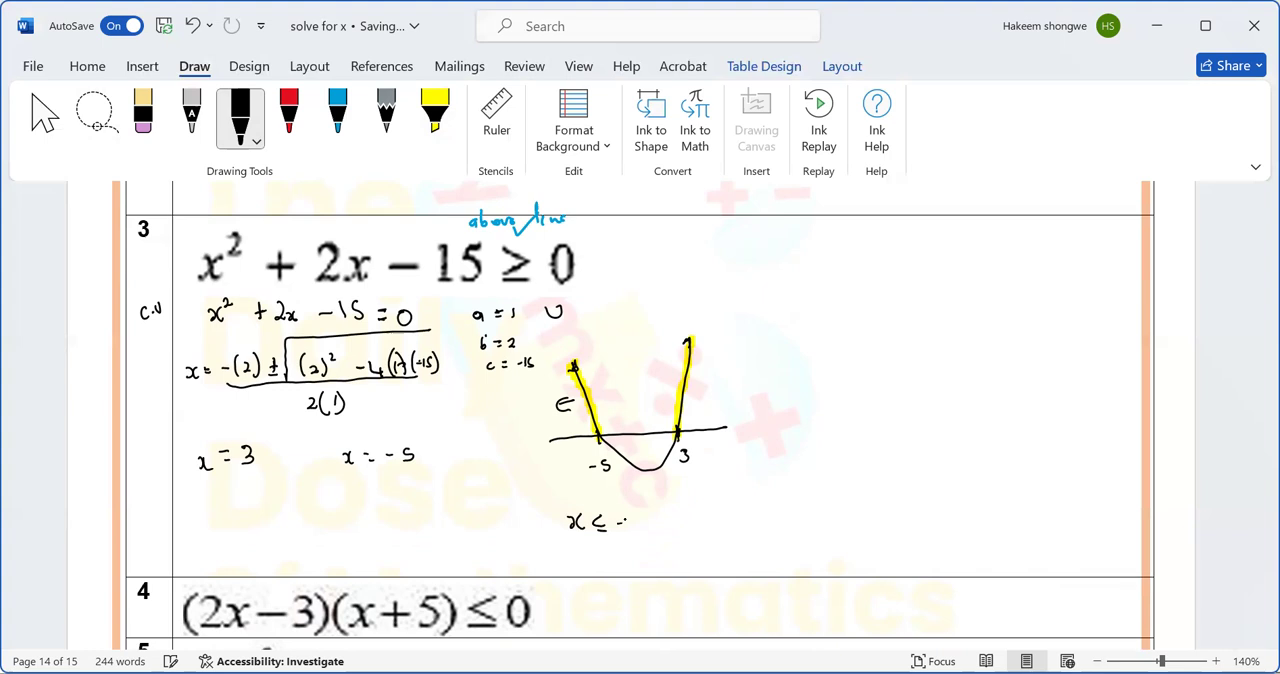
drag(615, 525, 635, 520)
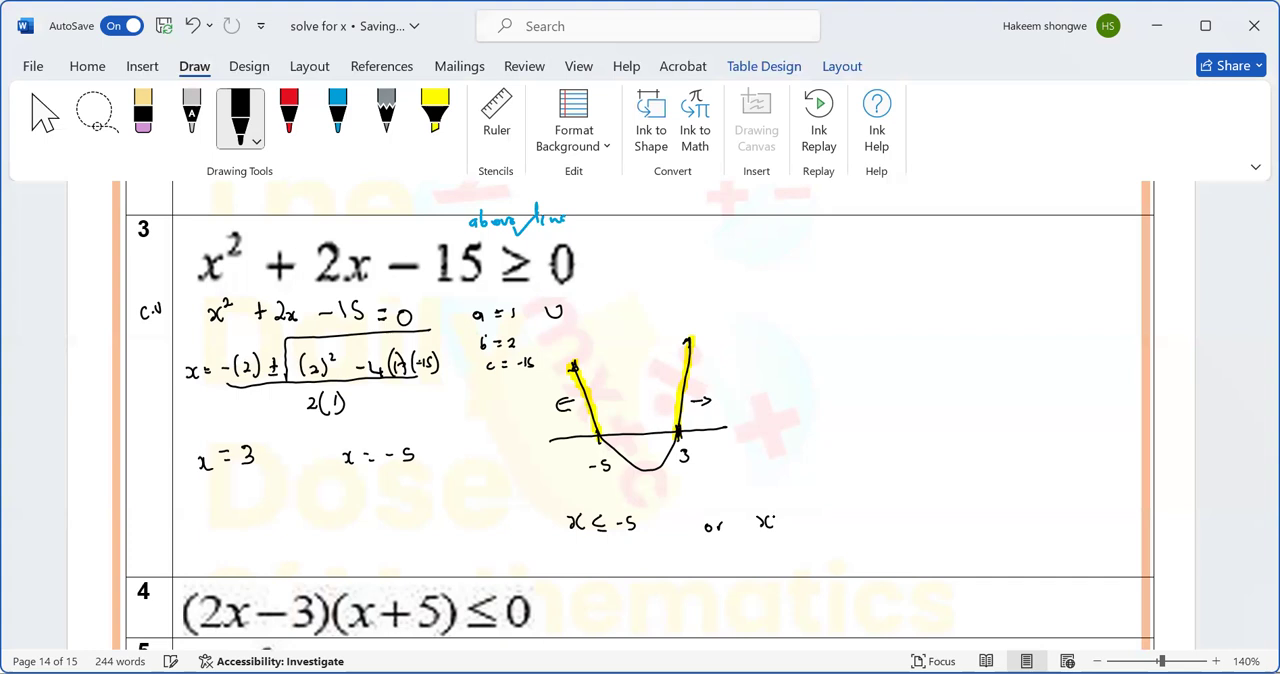
drag(775, 515, 800, 530)
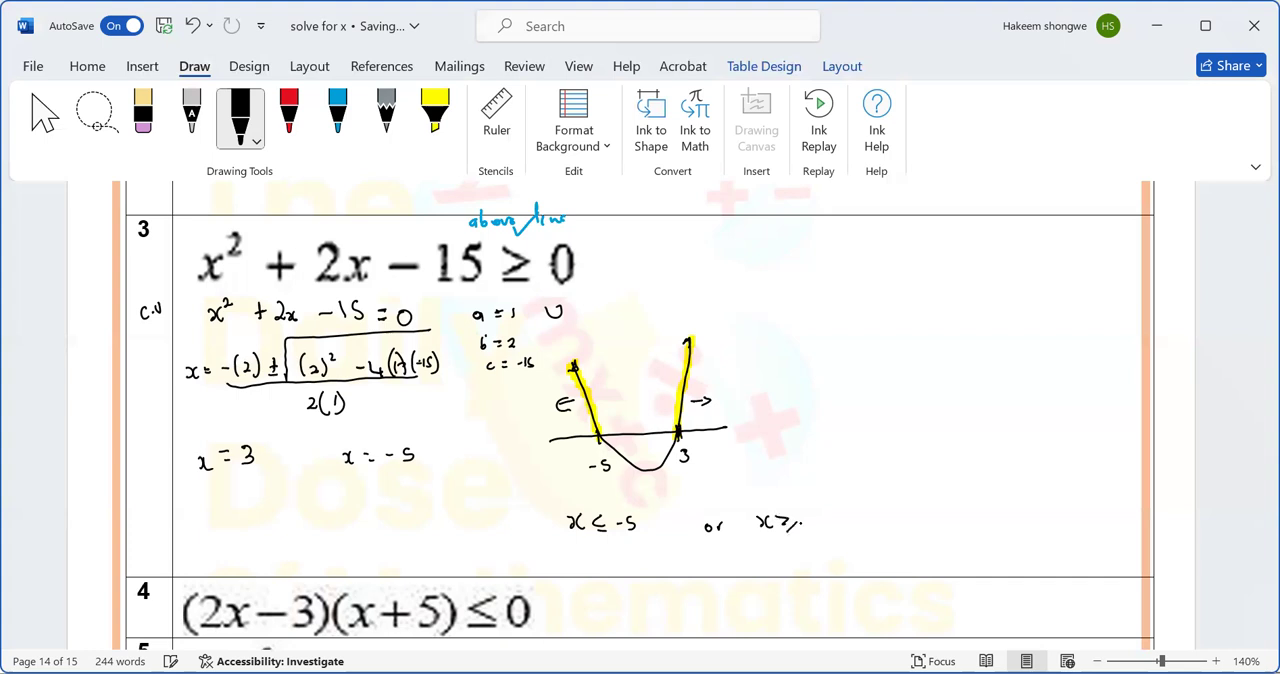